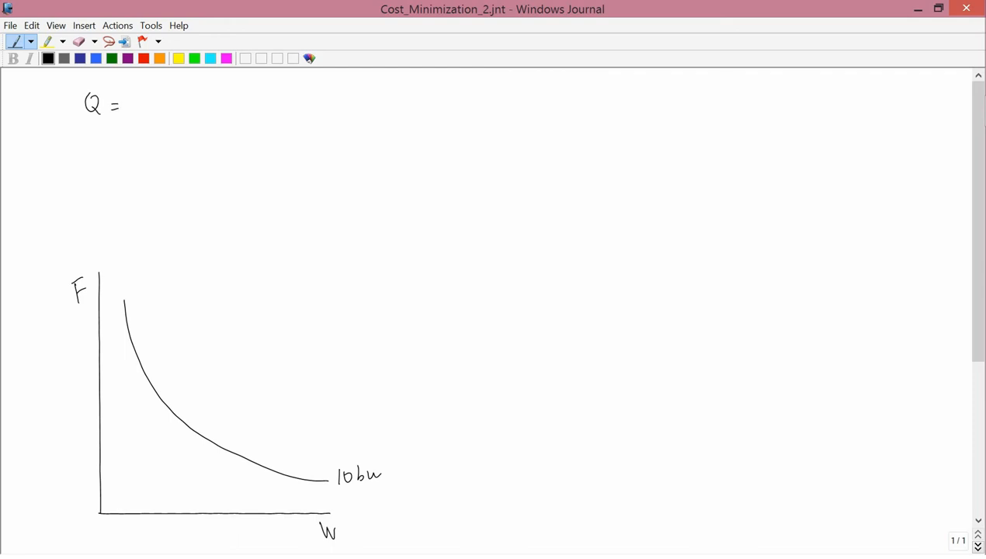
- Handwrite '10bu.' after 'Q =' at the top left of the page
{"action": "left_click_drag", "start_coordinate": [127, 105], "coordinate": [155, 106]}
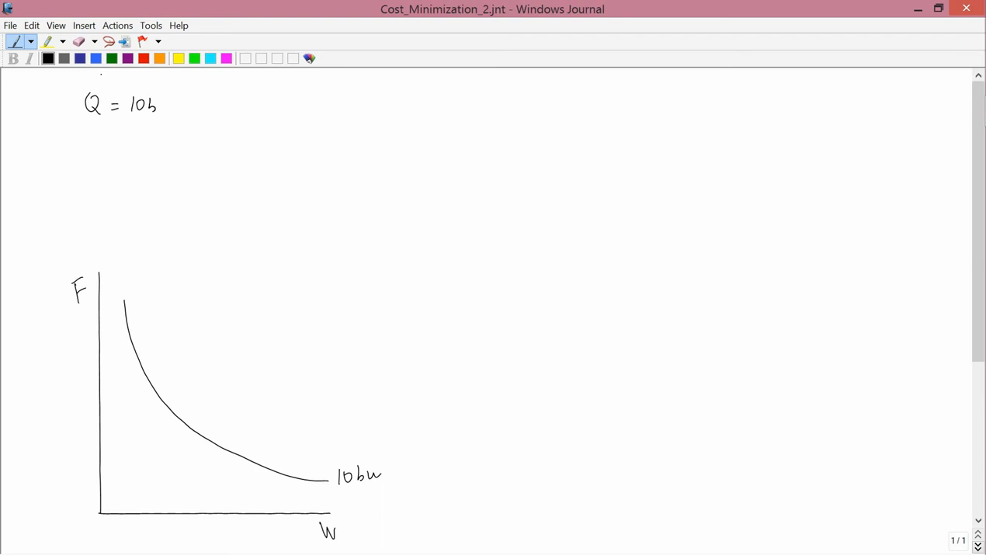
{"action": "left_click_drag", "start_coordinate": [156, 105], "coordinate": [174, 109]}
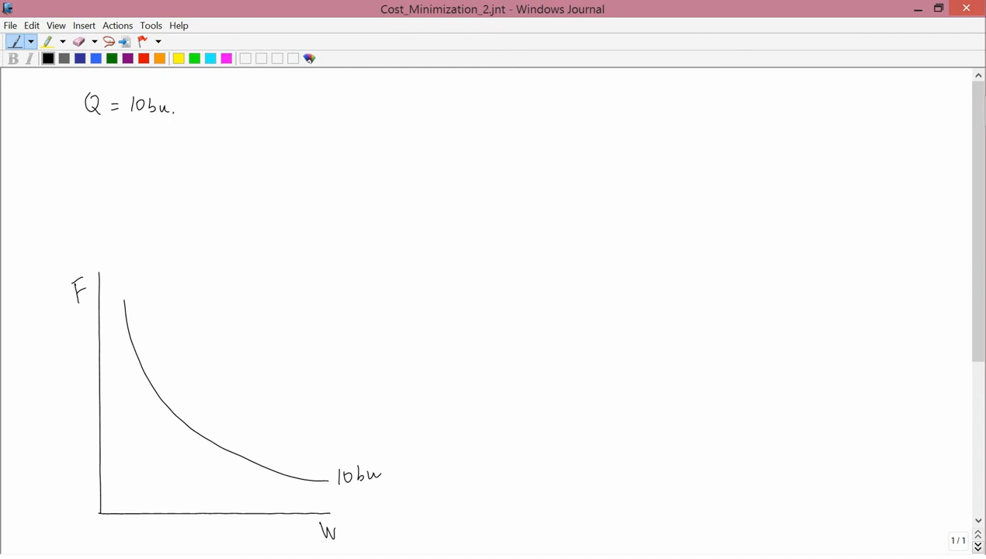
- Pen-draw small F–W axes with three parallel total-cost lines labelled TC1–TC3
{"action": "left_click_drag", "start_coordinate": [228, 97], "coordinate": [228, 163]}
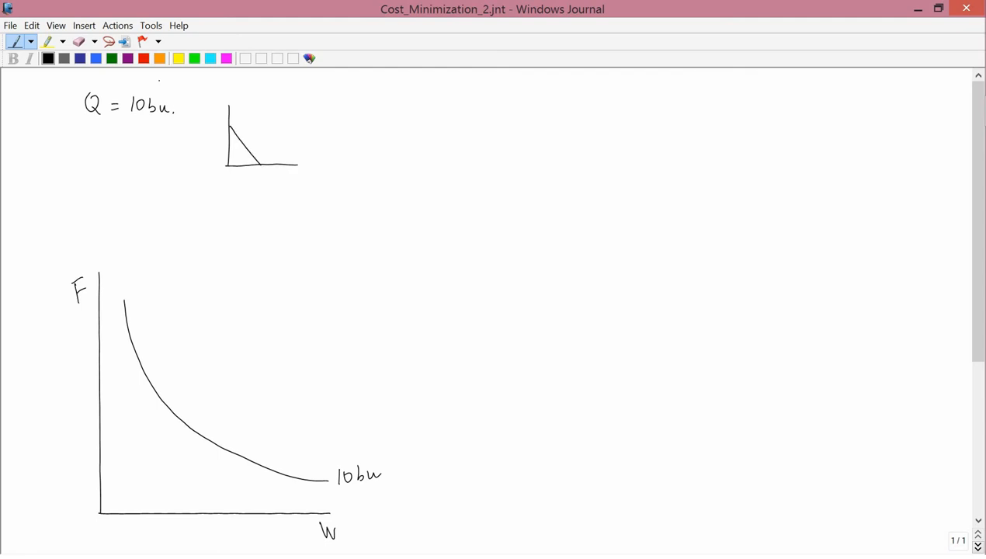
{"action": "left_click_drag", "start_coordinate": [246, 95], "coordinate": [280, 163]}
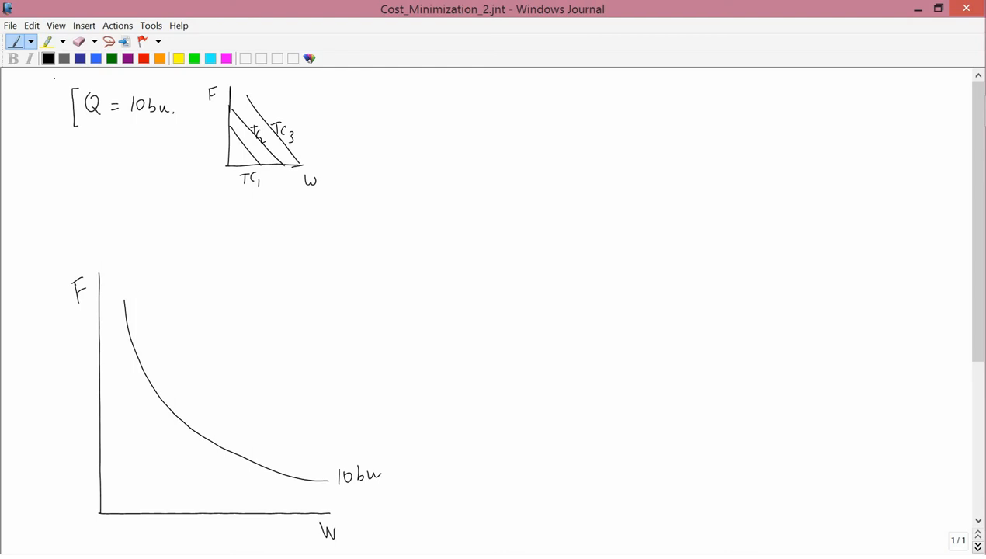
- Handwrite 'Minimize TC' beneath the output requirement
{"action": "left_click_drag", "start_coordinate": [70, 152], "coordinate": [93, 171]}
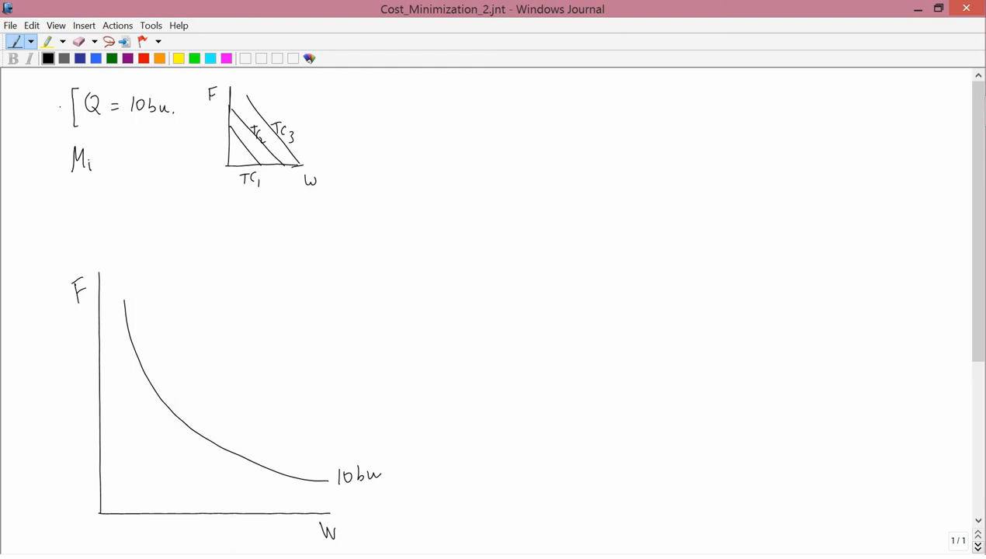
{"action": "type", "text": "inim"}
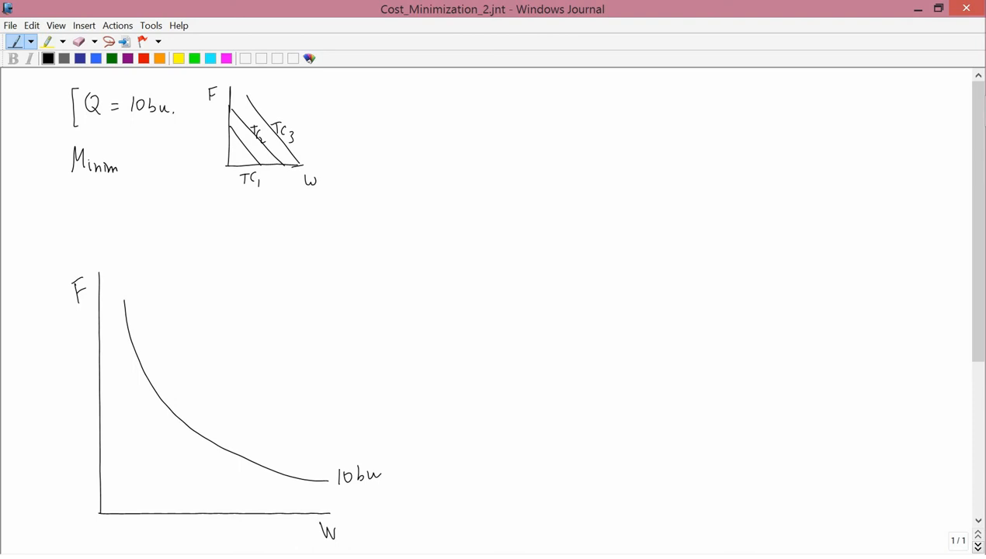
{"action": "left_click_drag", "start_coordinate": [121, 168], "coordinate": [143, 168]}
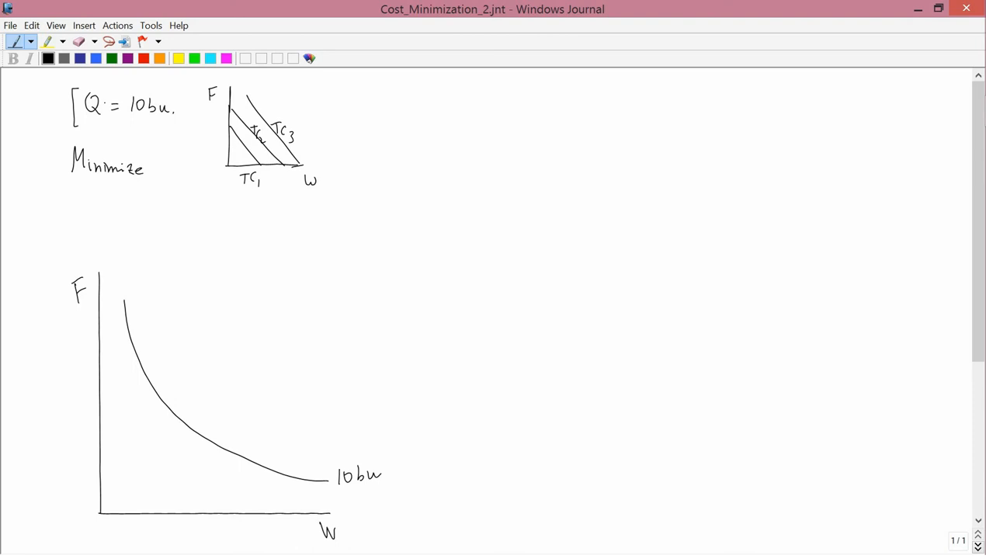
{"action": "type", "text": "TC"}
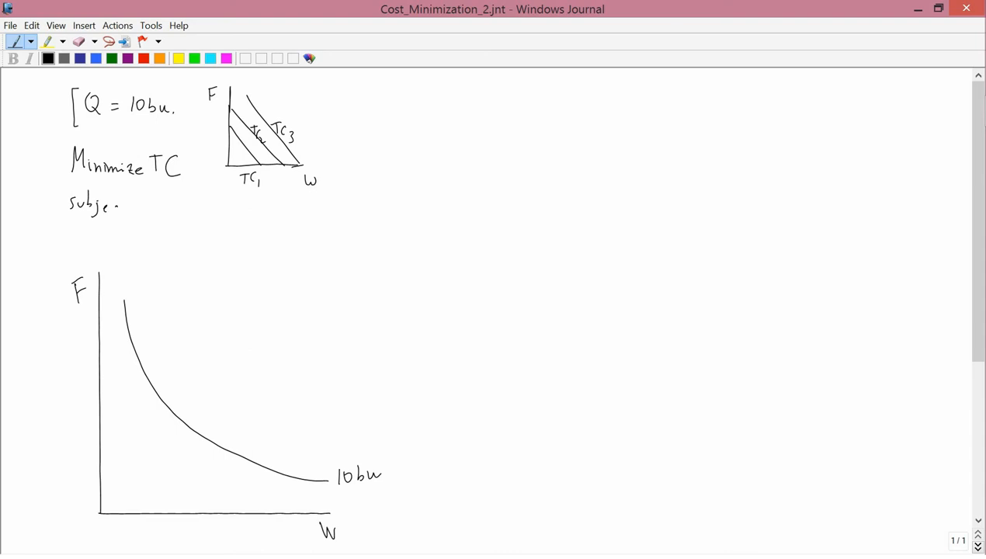
- Handwrite 'subject to Q=10bu.' below and ring the constraint line
{"action": "left_click_drag", "start_coordinate": [117, 205], "coordinate": [152, 205]}
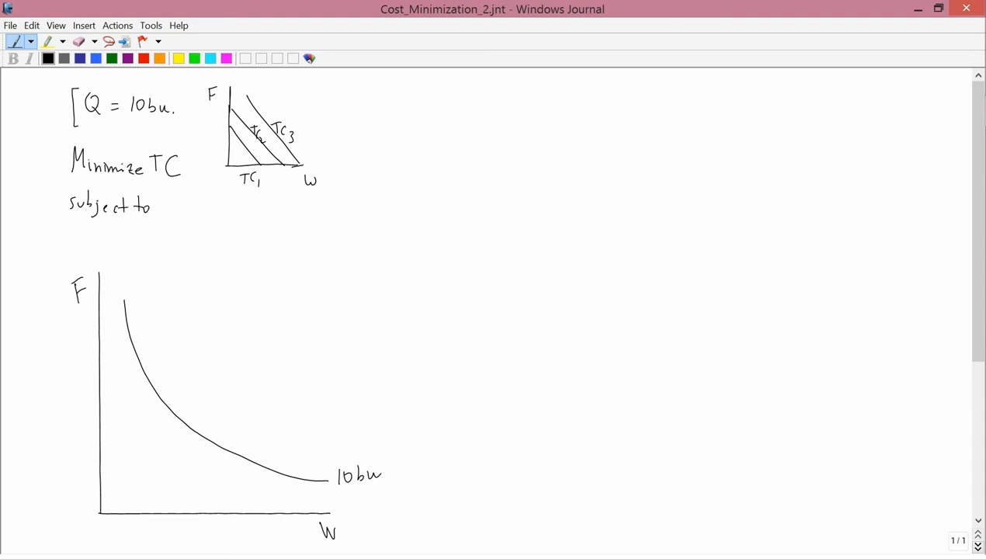
{"action": "type", "text": "Q=10bu."}
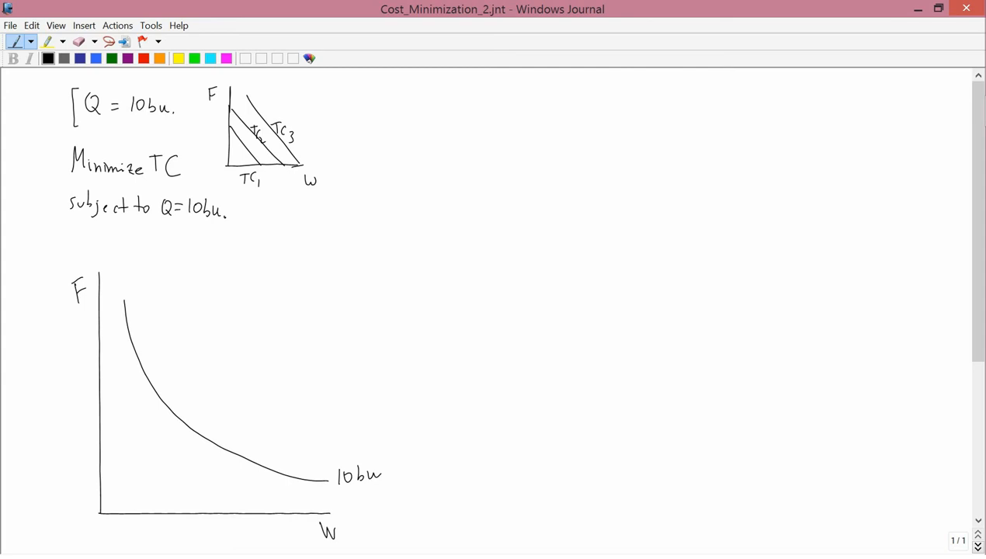
{"action": "left_click_drag", "start_coordinate": [70, 192], "coordinate": [168, 231]}
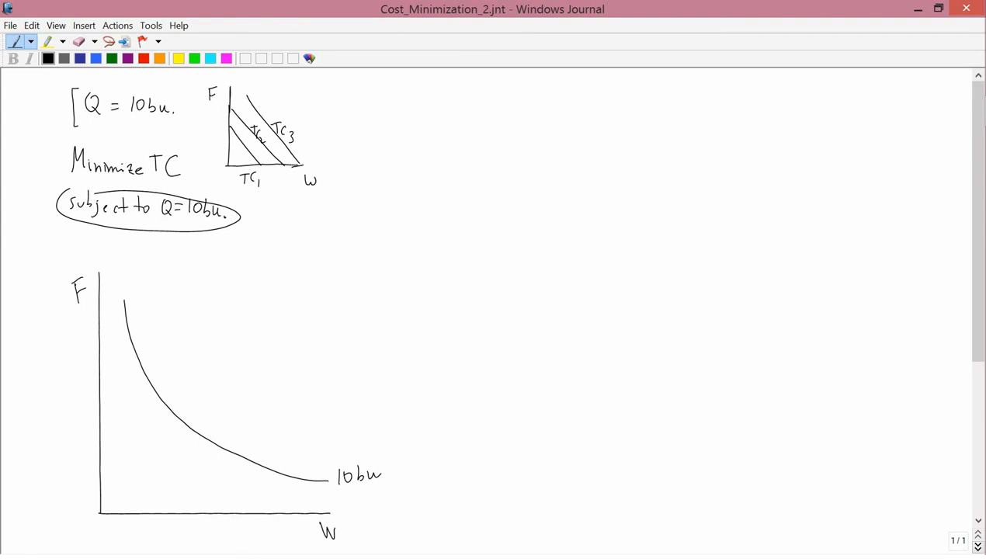
- Circle the small cost-line sketch beside the output requirement
{"action": "left_click_drag", "start_coordinate": [56, 153], "coordinate": [58, 174]}
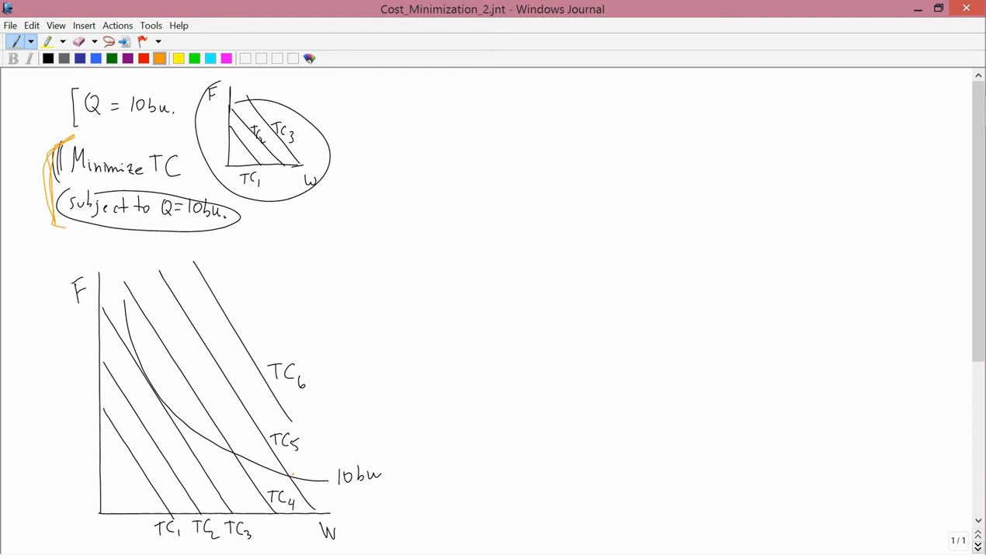
- Dot in orange where TC4 crosses and TC5 touches the 10bu curve
{"action": "left_click", "coordinate": [292, 477]}
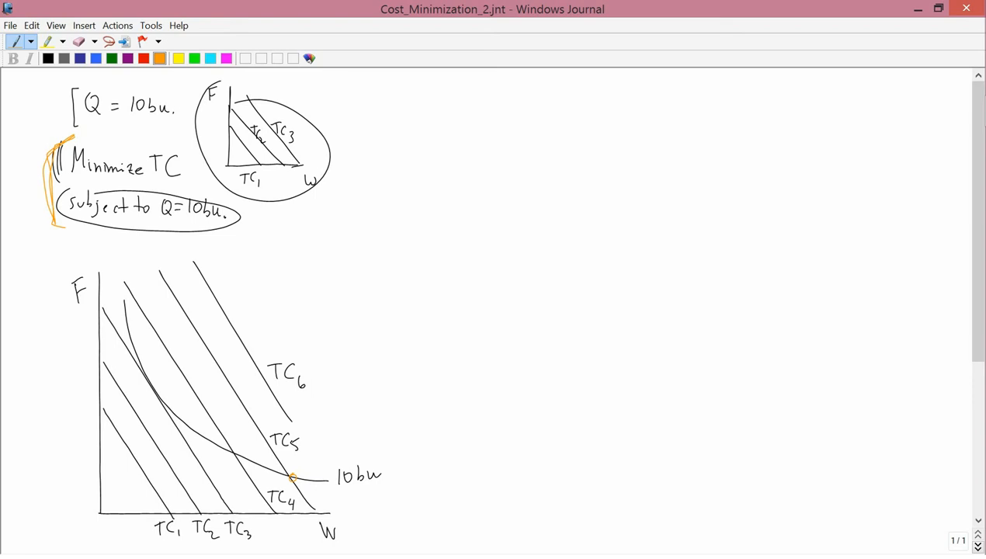
{"action": "left_click", "coordinate": [236, 457]}
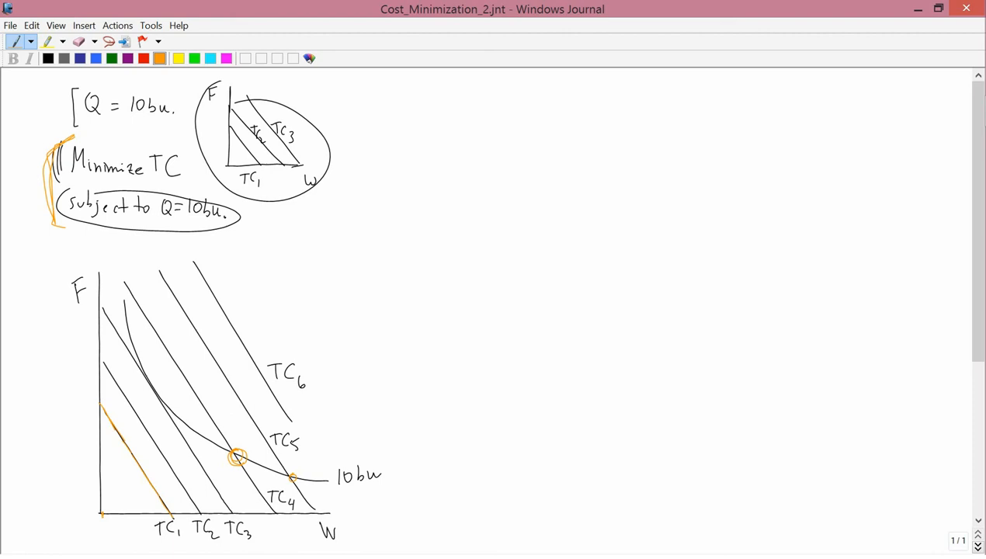
- Ring the lower crossing point and draw a red box at the tangency point on the 10bu curve
{"action": "left_click", "coordinate": [147, 389]}
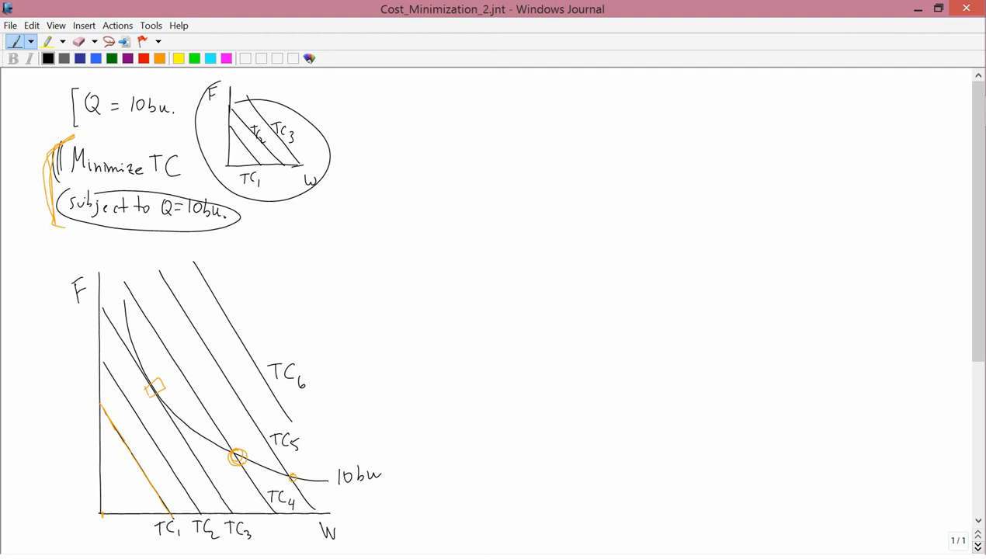
{"action": "left_click_drag", "start_coordinate": [126, 264], "coordinate": [124, 311]}
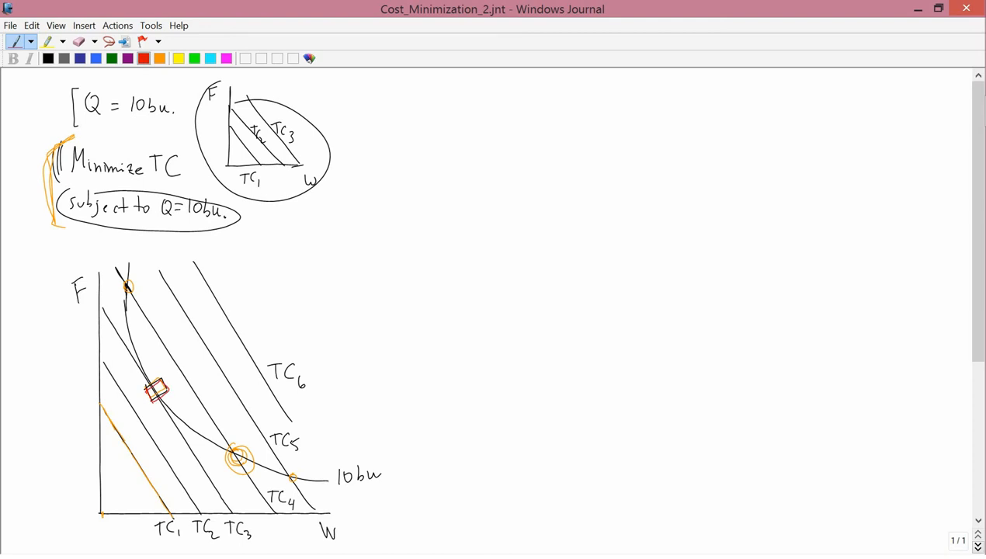
- Trace the 10bu curve in red through the boxed point and begin writing 'At'
{"action": "left_click_drag", "start_coordinate": [178, 349], "coordinate": [128, 420]}
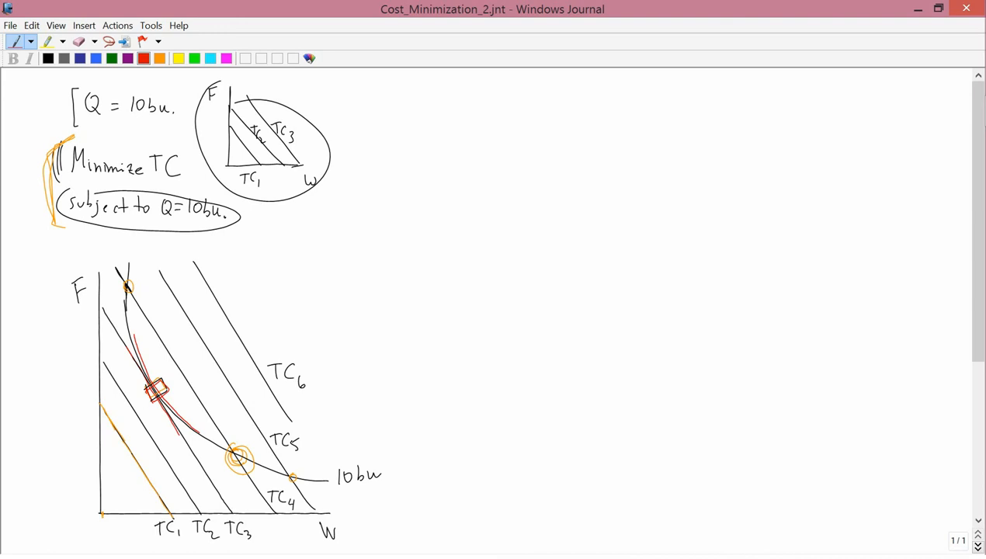
{"action": "type", "text": "Al"}
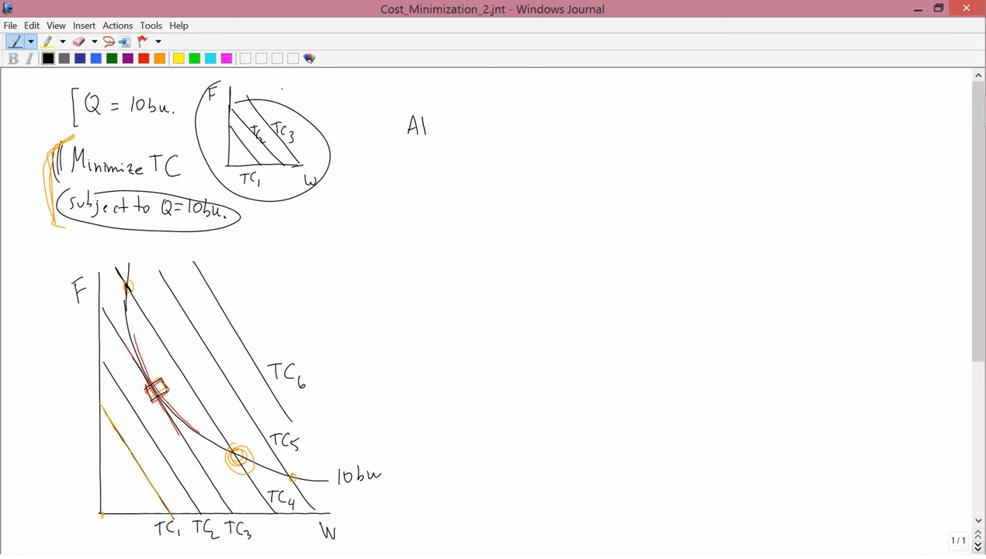
- Handwrite 'At the optimal point, which is the cost-minimizing point'
{"action": "type", "text": "the"}
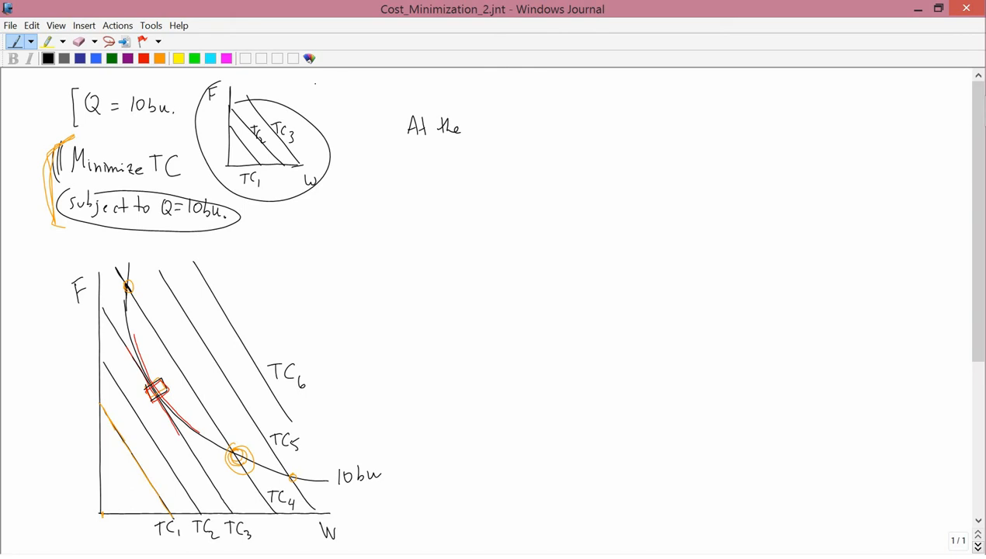
{"action": "type", "text": "optimal point,"}
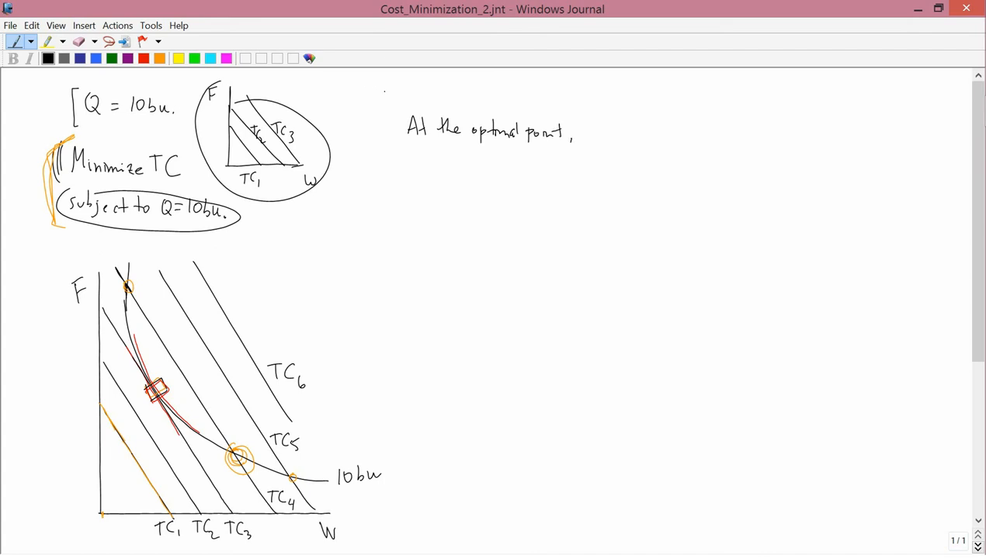
{"action": "type", "text": "which is"}
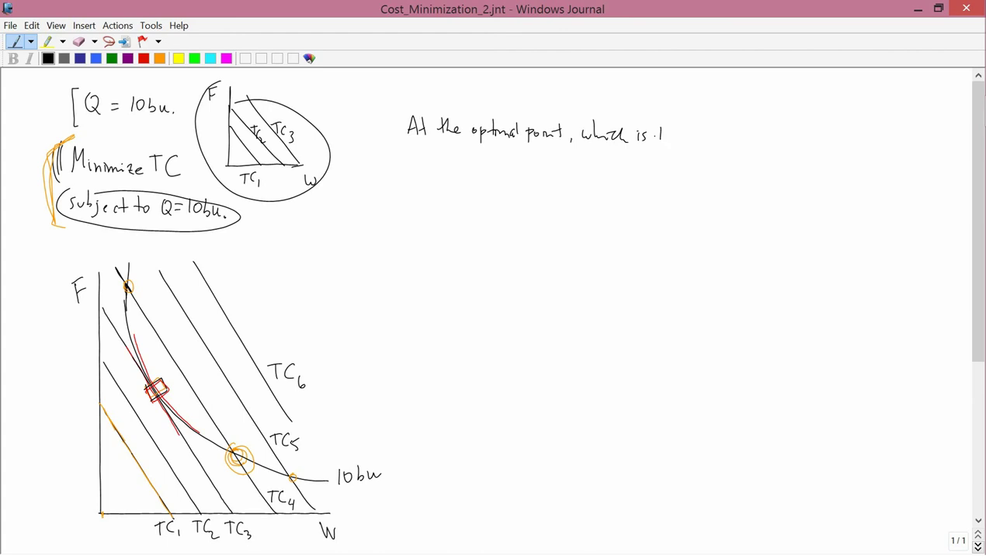
{"action": "type", "text": "the \"w"}
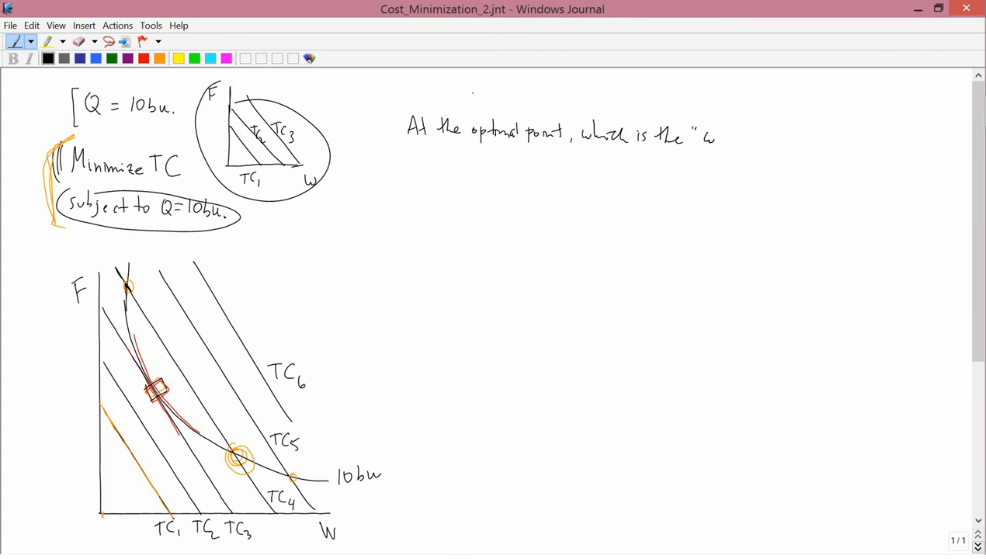
{"action": "type", "text": "cost minimizing\" p"}
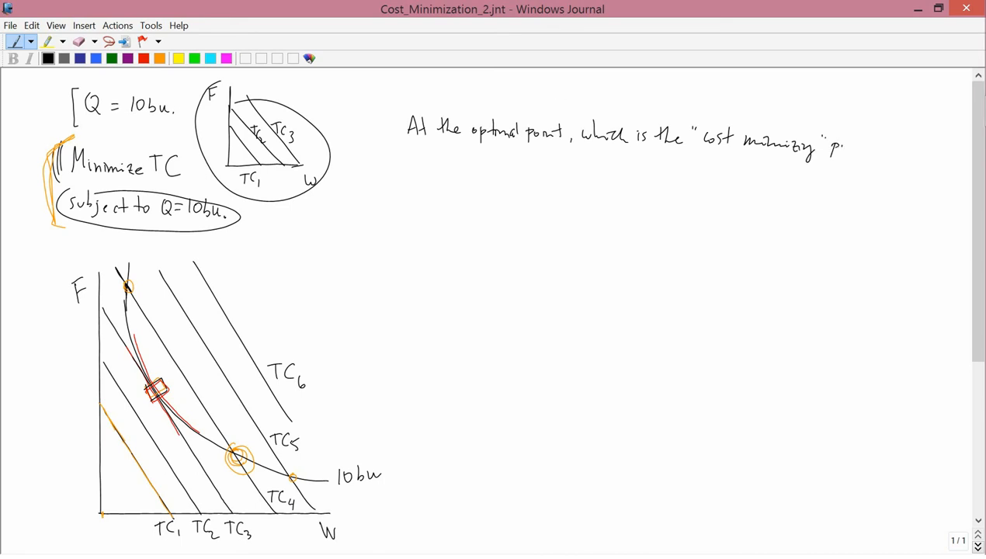
{"action": "left_click_drag", "start_coordinate": [831, 148], "coordinate": [877, 148]}
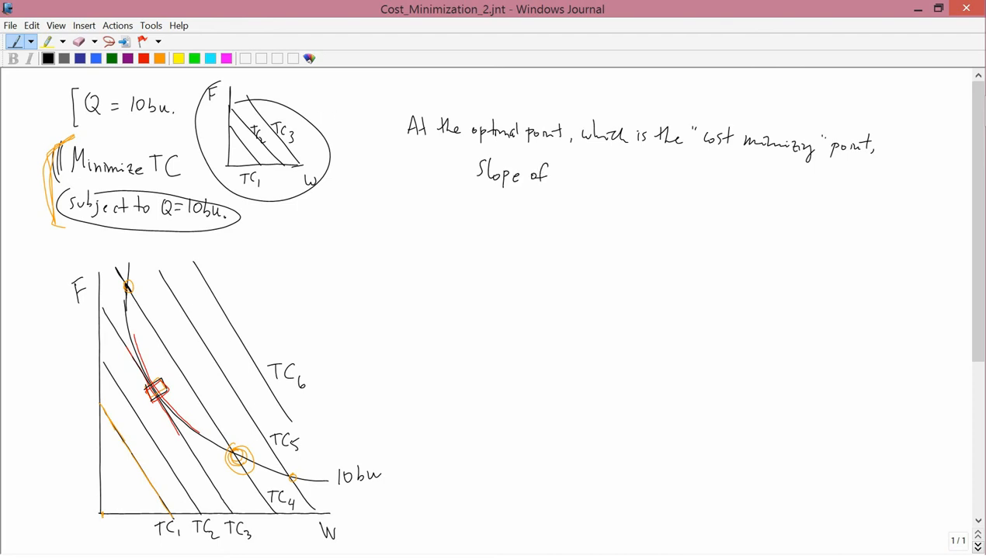
- Handwrite 'slope of TC curve = slope of the isoquant' and begin 'TC ='
{"action": "type", "text": "tC"}
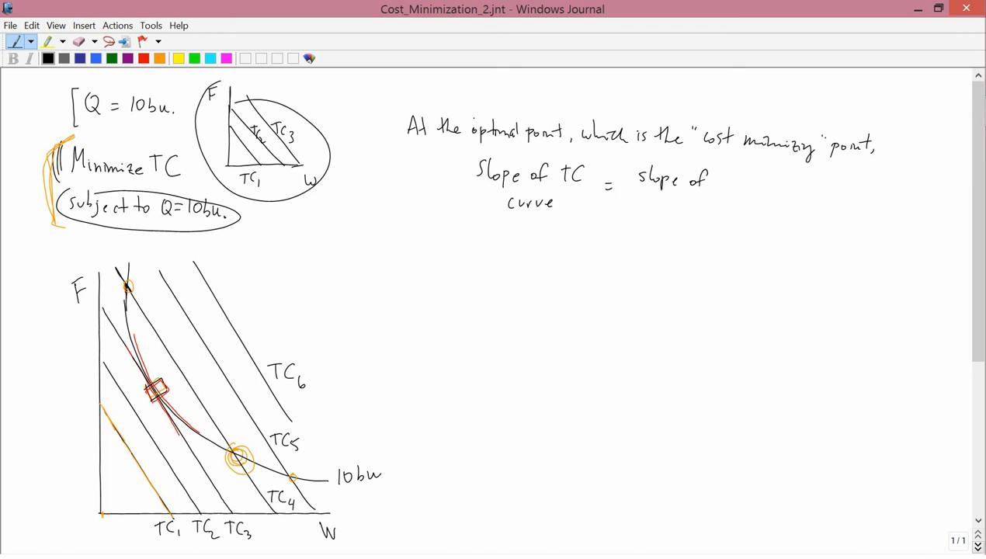
{"action": "type", "text": "the"}
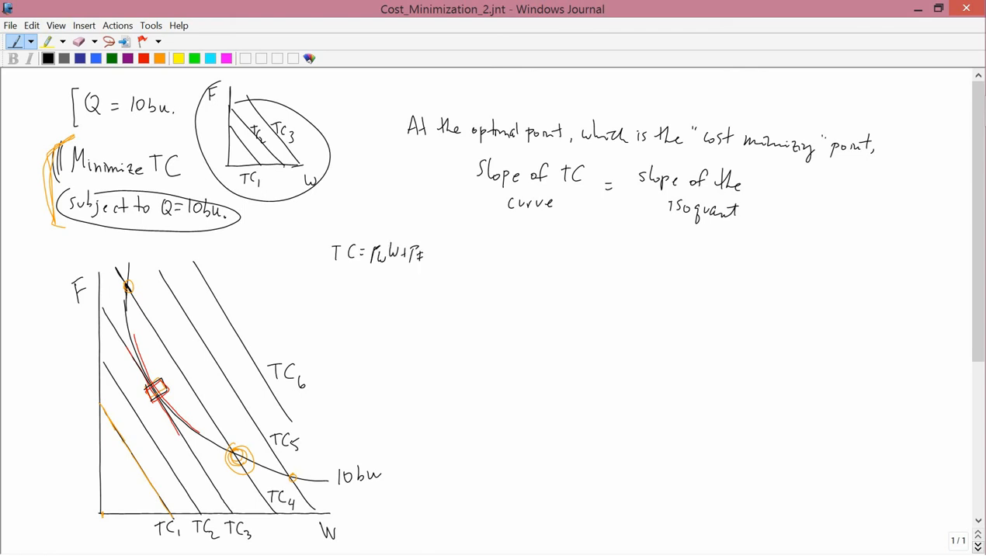
- Rearrange TC = PwW + PFF for F and circle the slope −Pw/PF
{"action": "left_click", "coordinate": [434, 252]}
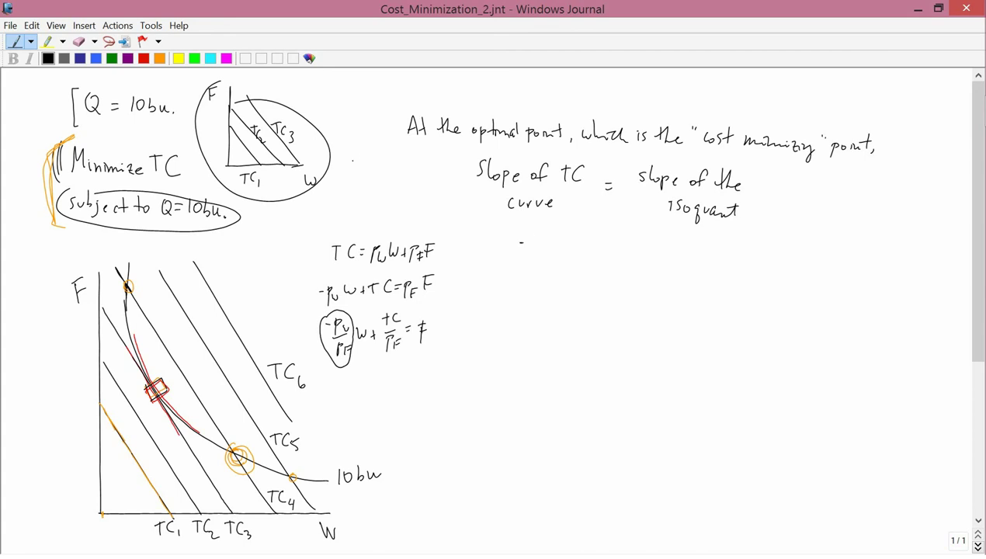
{"action": "left_click_drag", "start_coordinate": [520, 248], "coordinate": [556, 288]}
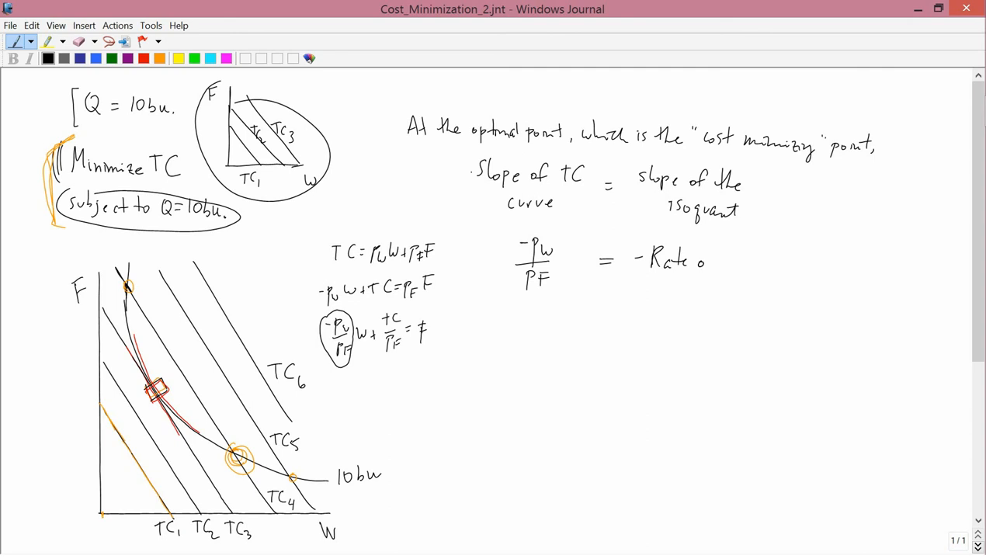
- Handwrite 'of Technical Substitution of W for F' and begin the line 'Pw/PF ='
{"action": "type", "text": "of Technical"}
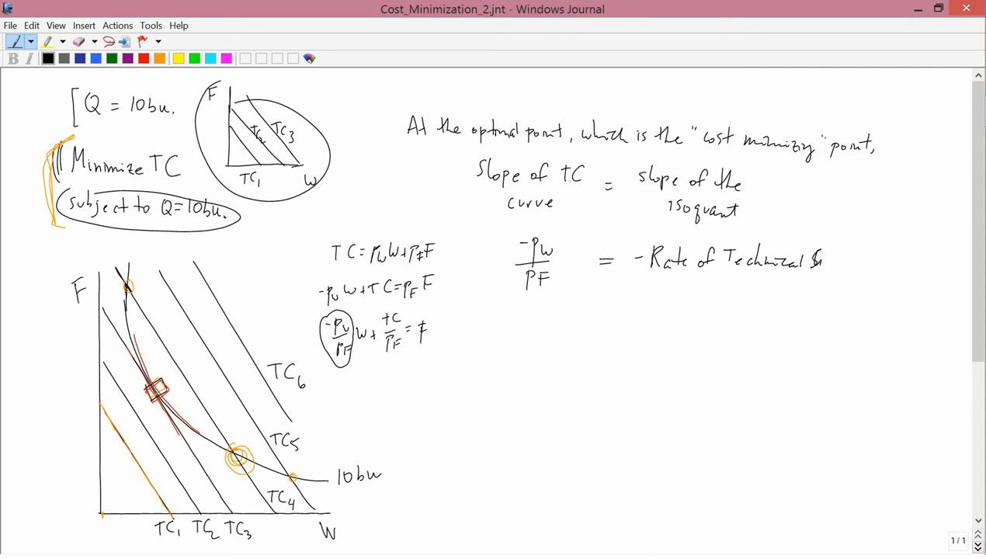
{"action": "type", "text": "Substitul"}
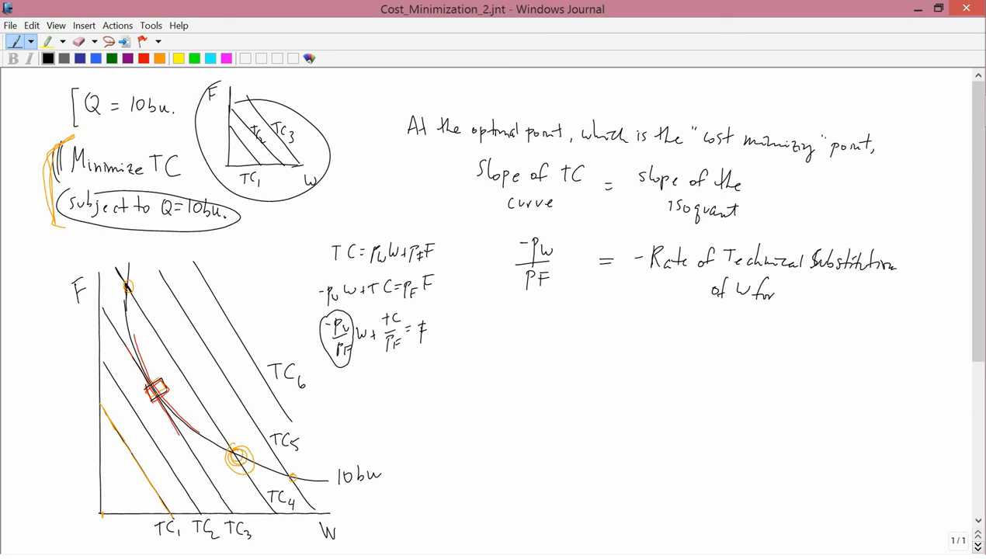
{"action": "type", "text": "F"}
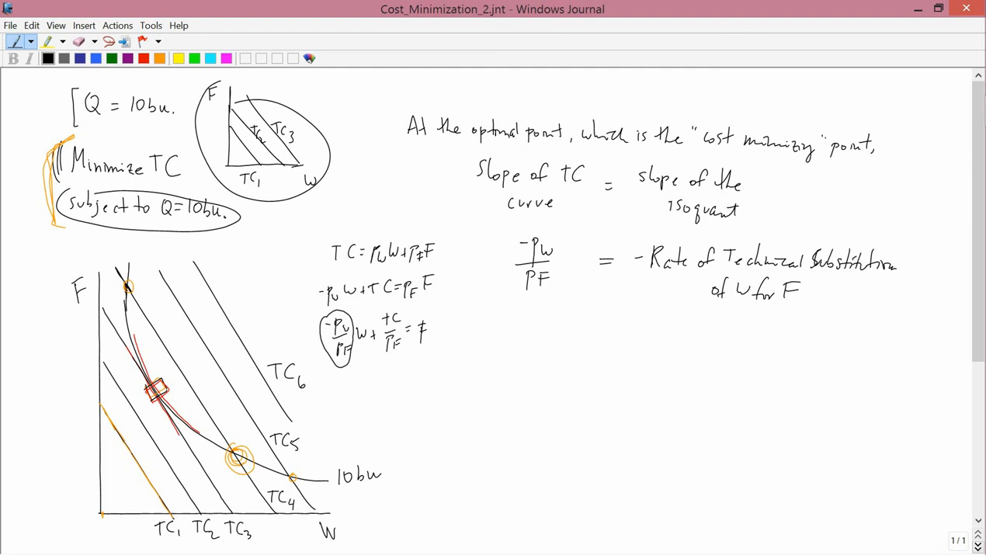
{"action": "type", "text": "Pw"}
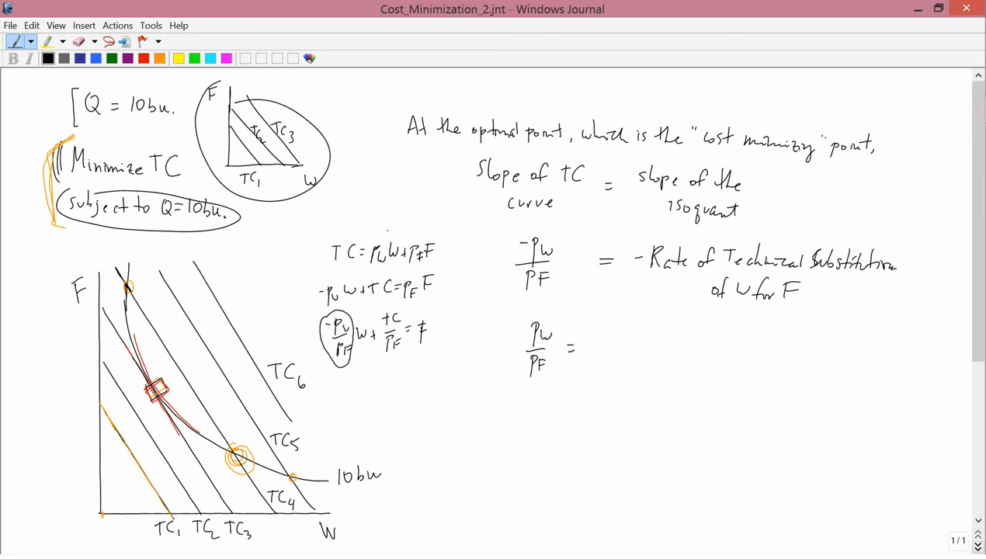
- Write the condition Pw/PF = RTS of W for F and enclose it in a box
{"action": "type", "text": "RTS of W"}
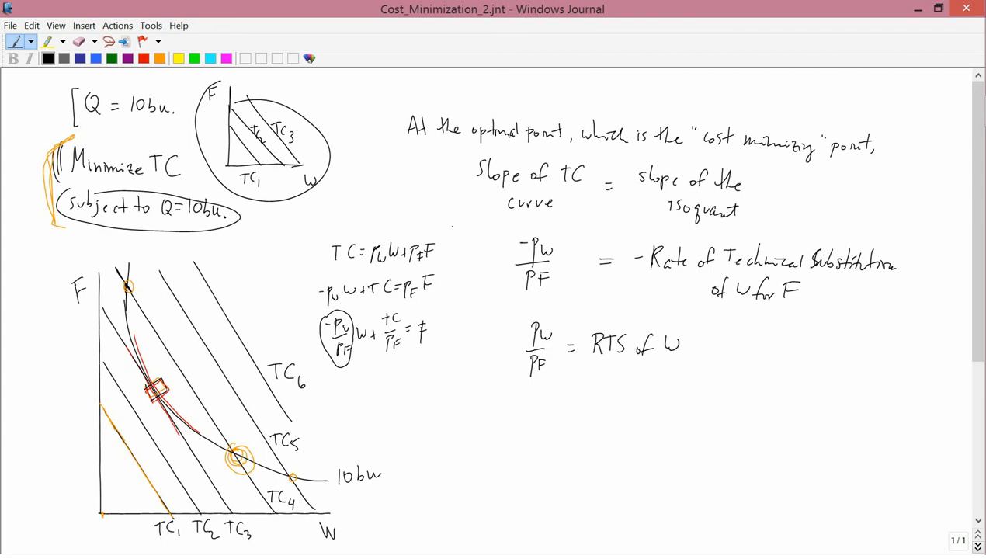
{"action": "type", "text": "for F"}
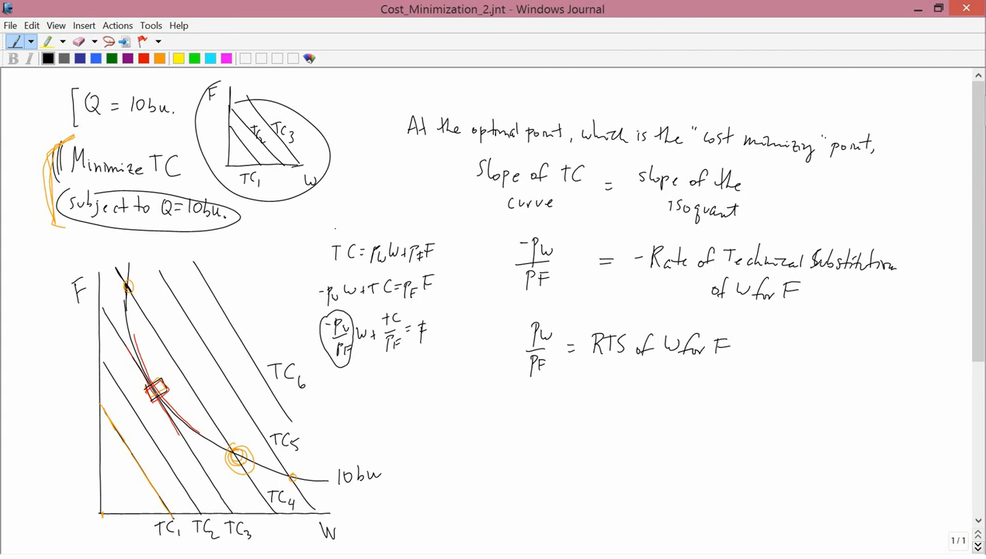
{"action": "left_click_drag", "start_coordinate": [509, 321], "coordinate": [742, 372]}
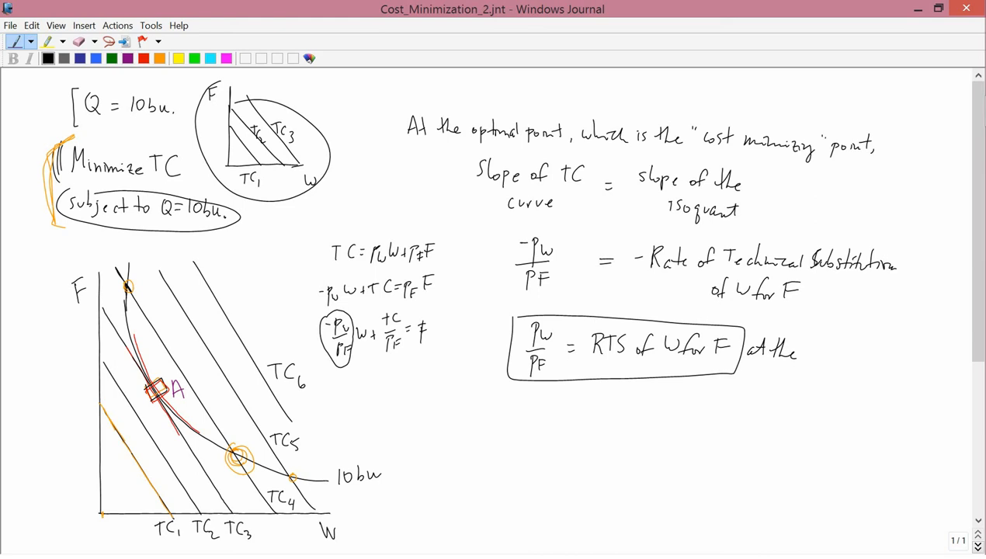
- Finish "at the optimal point A" and draw fresh F and W axes below the box
{"action": "type", "text": "optimal point"}
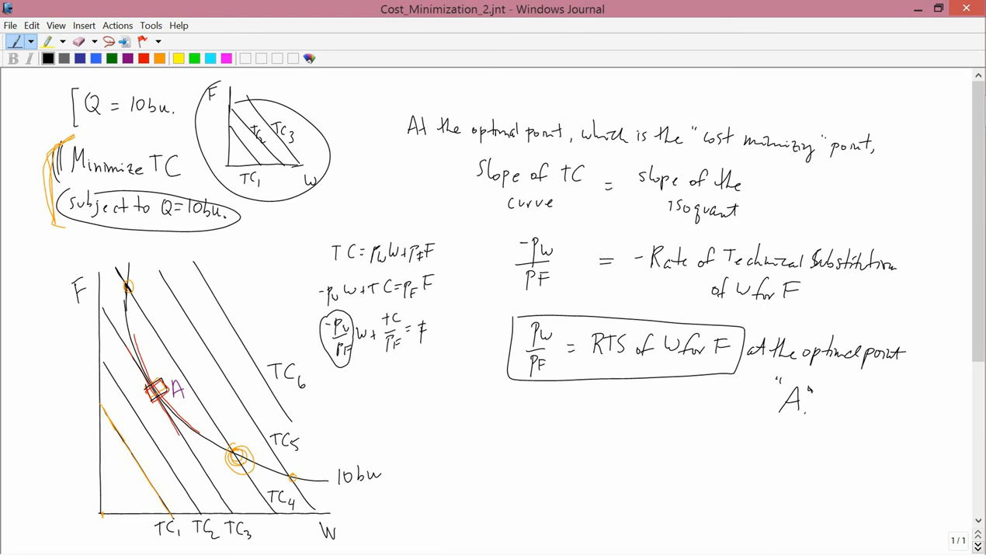
{"action": "left_click_drag", "start_coordinate": [478, 403], "coordinate": [578, 496]}
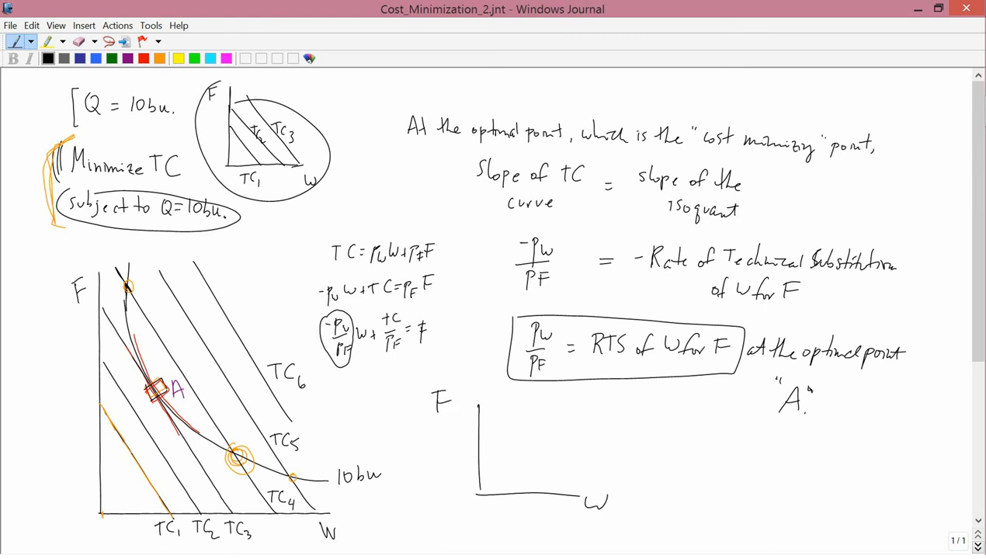
- Start an odd-shaped isoquant curve from a point on the new F axis
{"action": "left_click", "coordinate": [478, 419]}
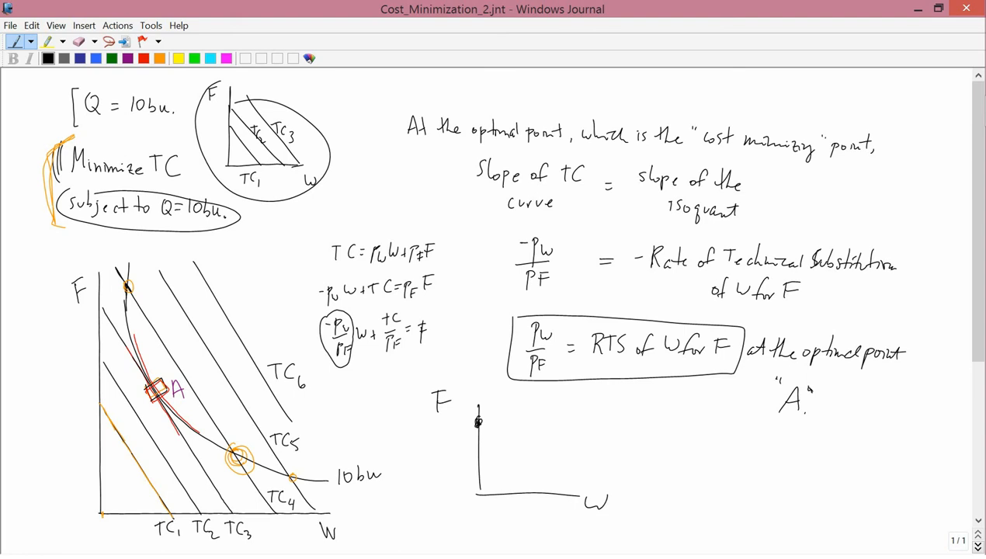
{"action": "left_click_drag", "start_coordinate": [479, 427], "coordinate": [609, 474]}
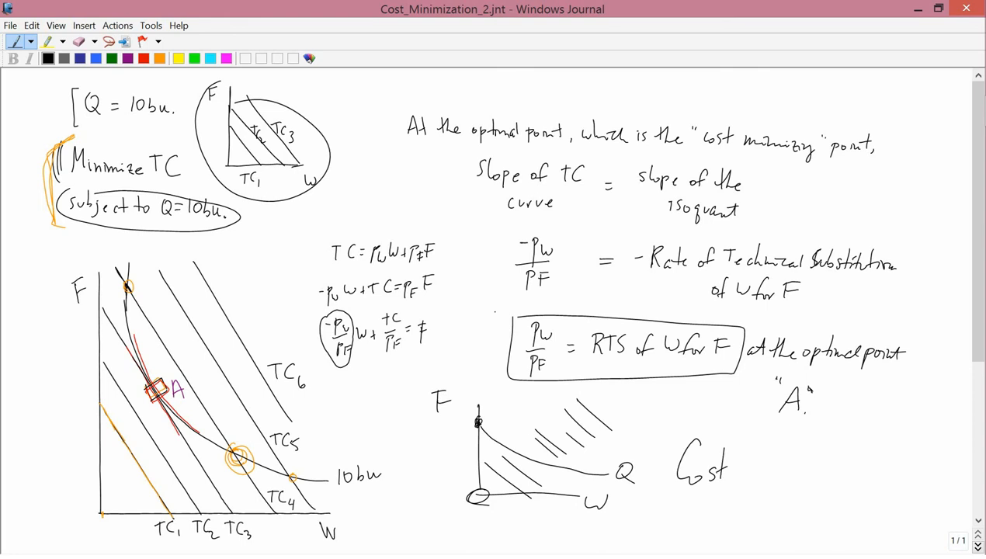
- Write "Minimization" after "Cost" and underline the title twice
{"action": "left_click_drag", "start_coordinate": [737, 466], "coordinate": [808, 479]}
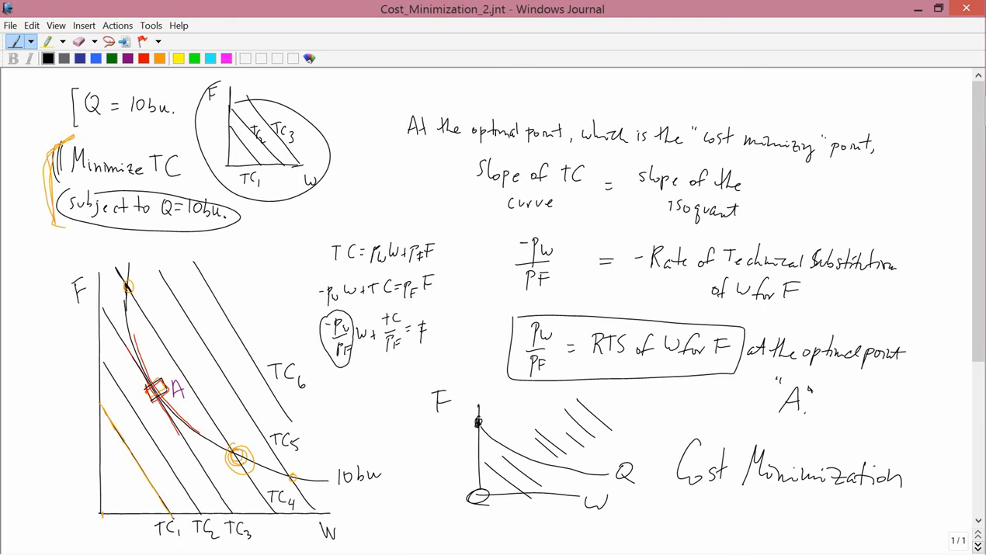
{"action": "left_click_drag", "start_coordinate": [675, 503], "coordinate": [901, 509]}
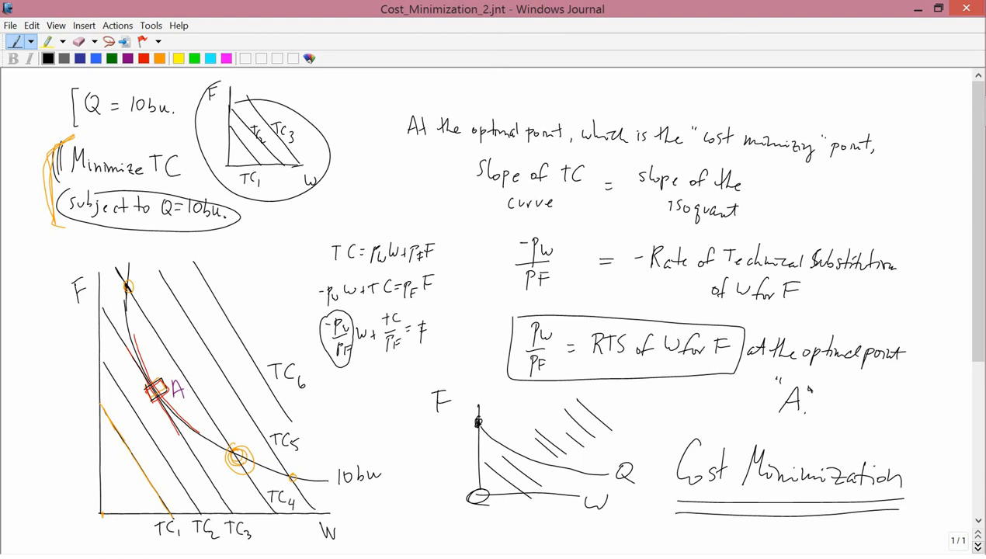
{"action": "left_click_drag", "start_coordinate": [59, 138], "coordinate": [97, 134]}
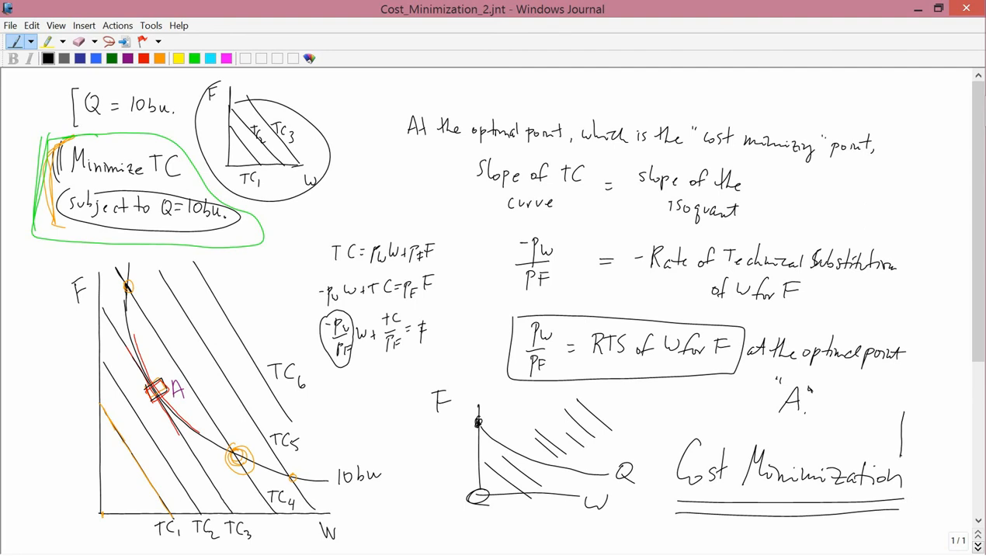
- Begin another small sketch beside the "Cost Minimization!" title
{"action": "left_click_drag", "start_coordinate": [901, 423], "coordinate": [935, 466]}
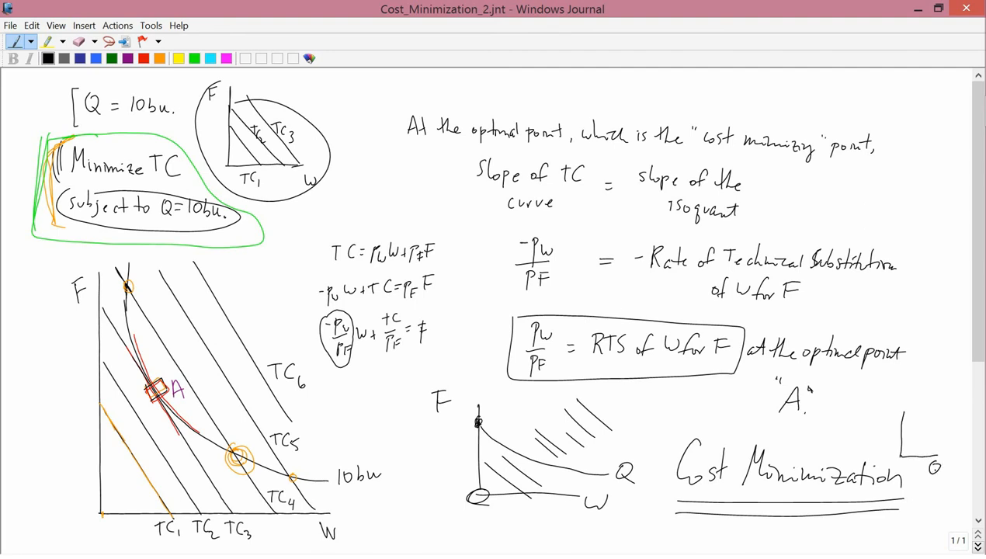